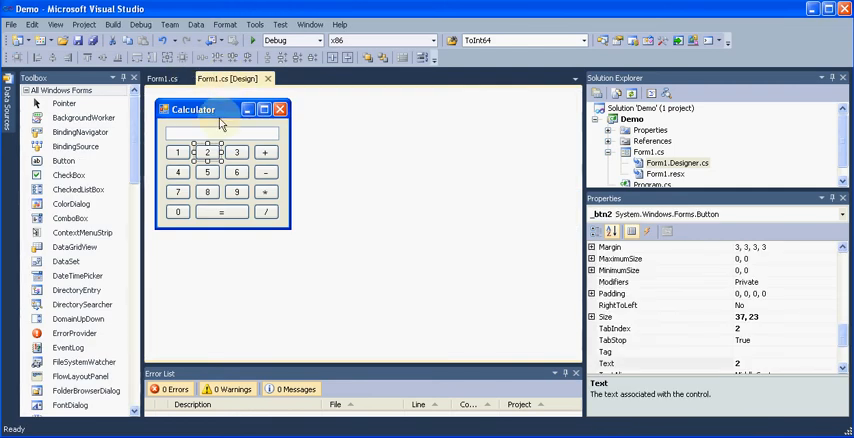
Show the Form1.cs code with the _btn1_Click and _btn2_Click handlers
{"action": "left_click", "coordinate": [208, 151]}
{"action": "type", "text": "_txtBox.Text = Convert.ToString(2);"}
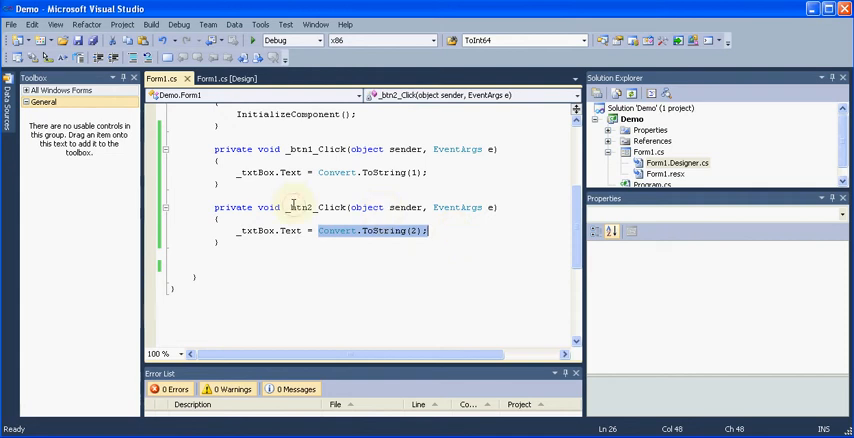
Replace Convert.ToString(1) and (2) with _txtBox.Text + 1 and _txtBox.Text + 2 via IntelliSense
{"action": "left_click", "coordinate": [339, 230]}
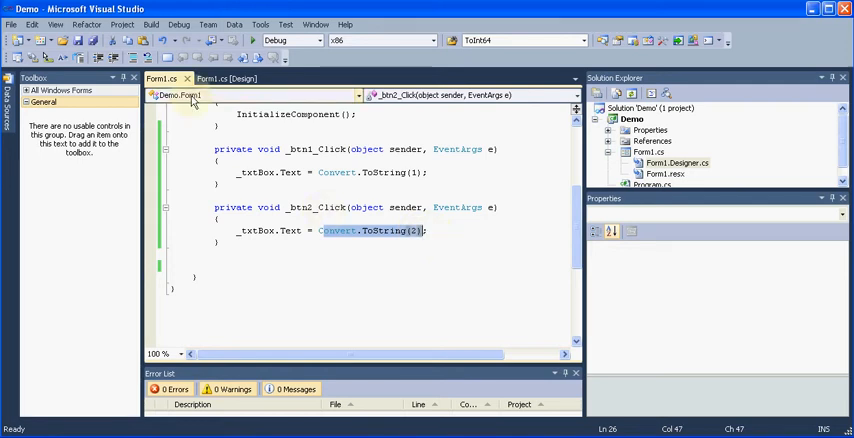
{"action": "left_click", "coordinate": [223, 78]}
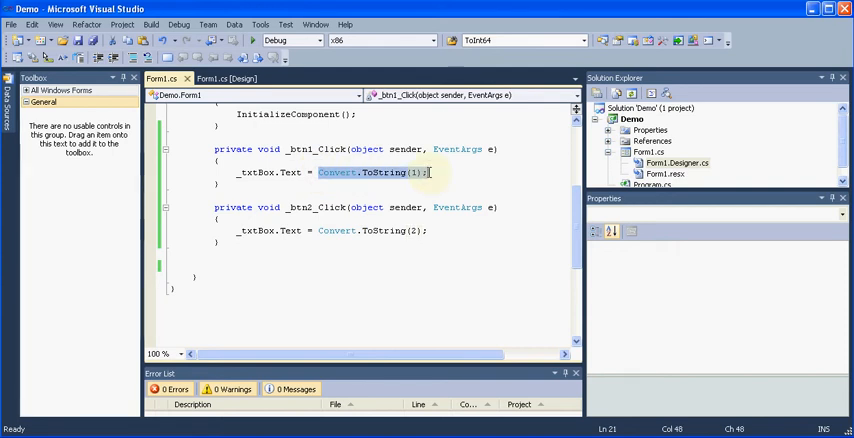
{"action": "type", "text": "te"}
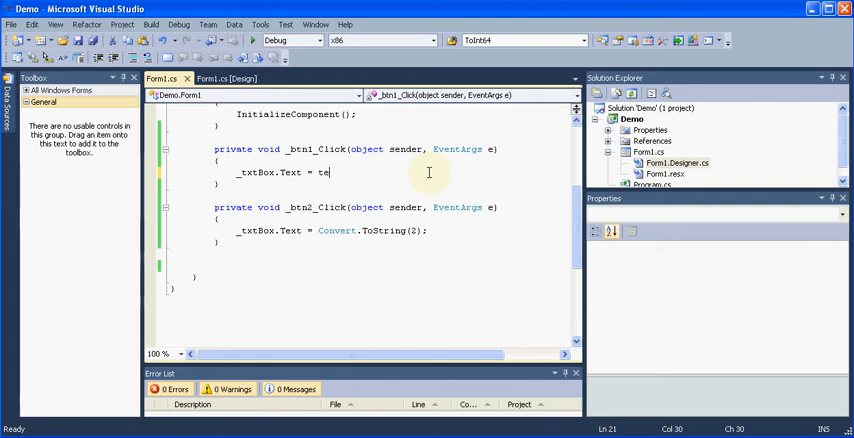
{"action": "key", "text": "backspace"}
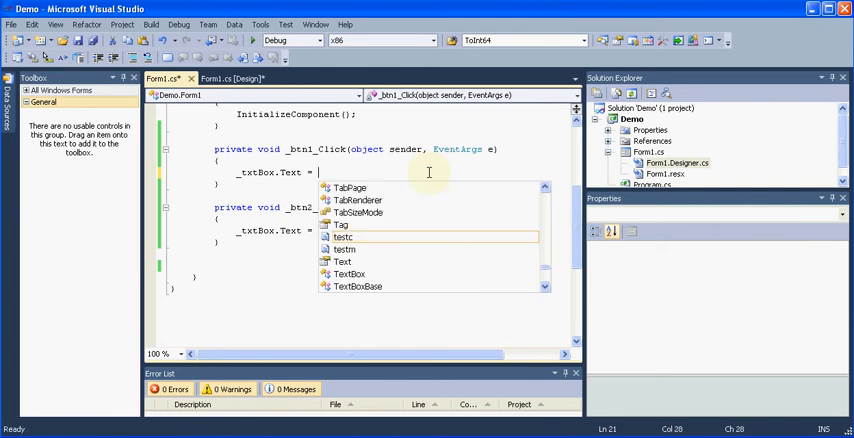
{"action": "type", "text": "_txtBox.Text + 1;"}
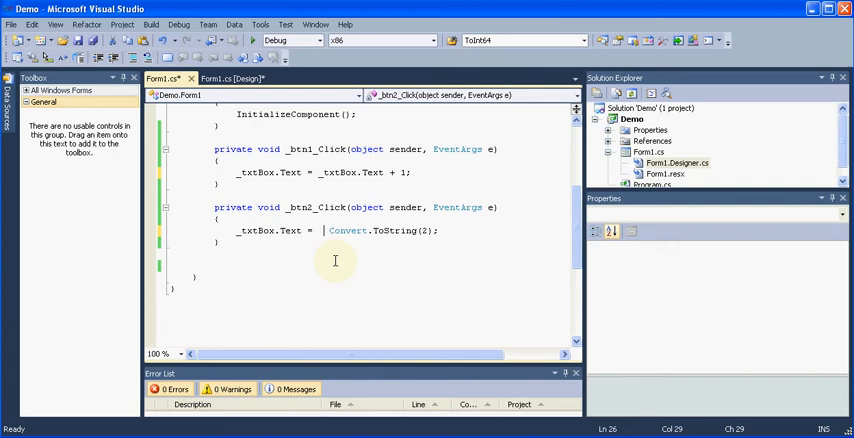
{"action": "type", "text": "_te"}
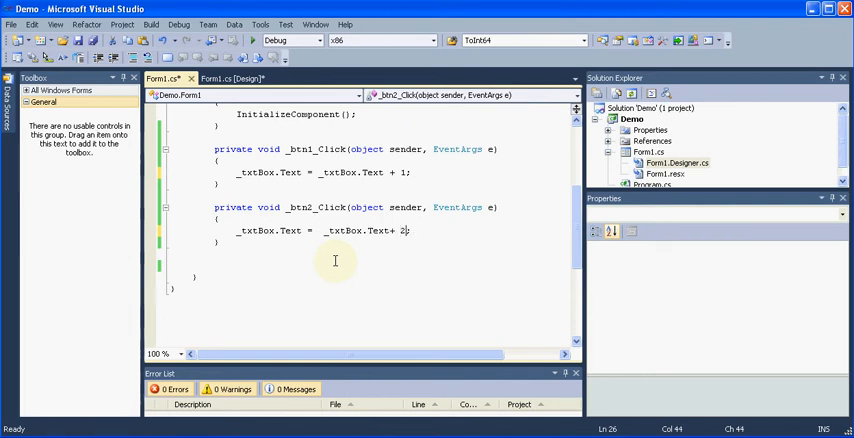
{"action": "mouse_move", "coordinate": [251, 40]}
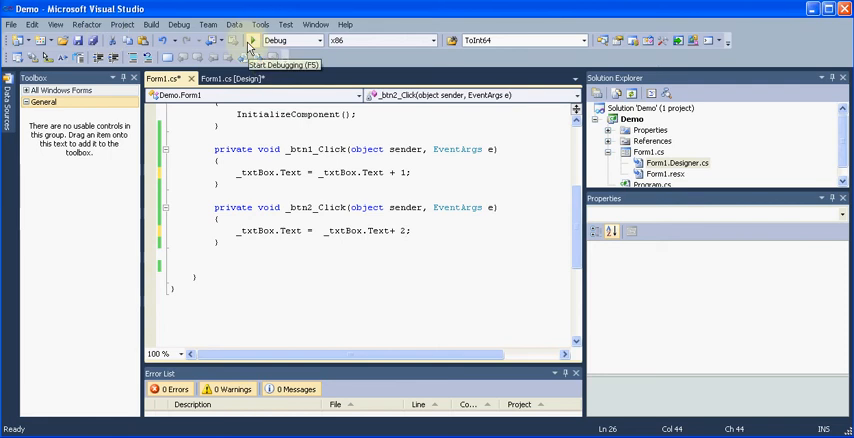
{"action": "left_click", "coordinate": [251, 41]}
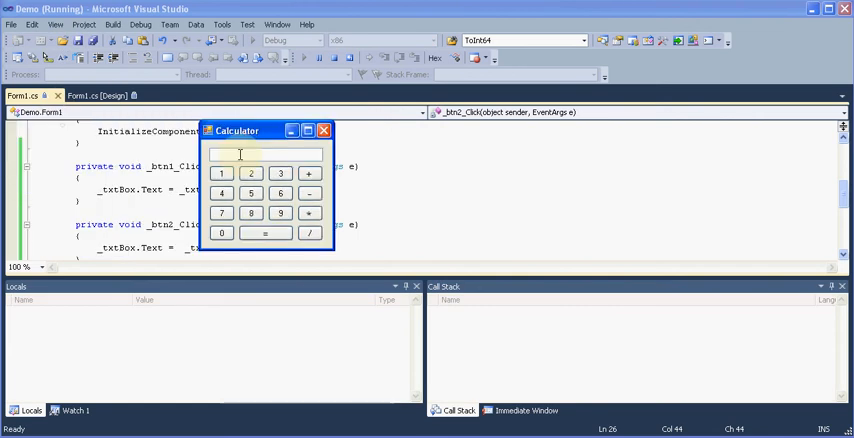
{"action": "left_click", "coordinate": [221, 173]}
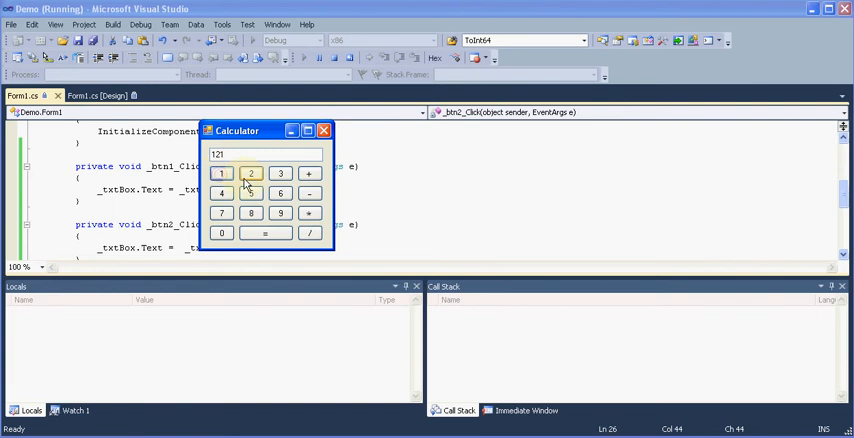
{"action": "left_click", "coordinate": [251, 173]}
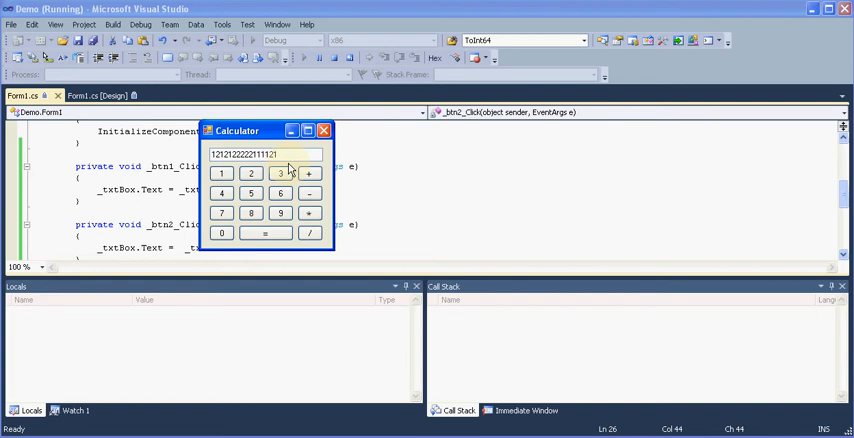
{"action": "left_click", "coordinate": [250, 173]}
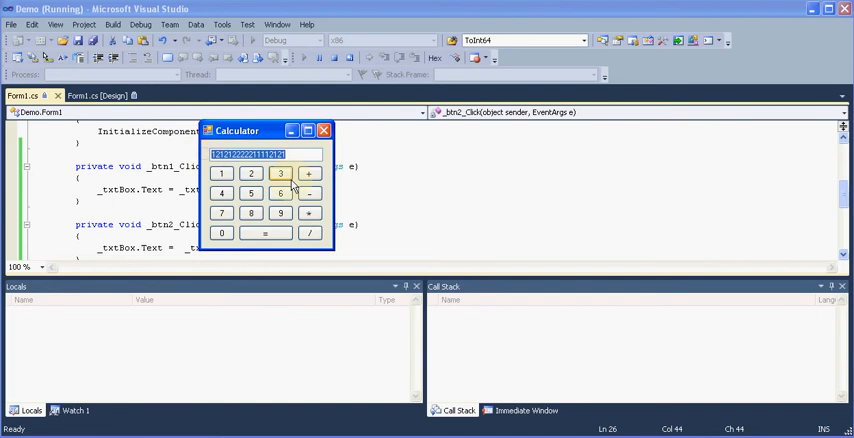
{"action": "left_click", "coordinate": [324, 131]}
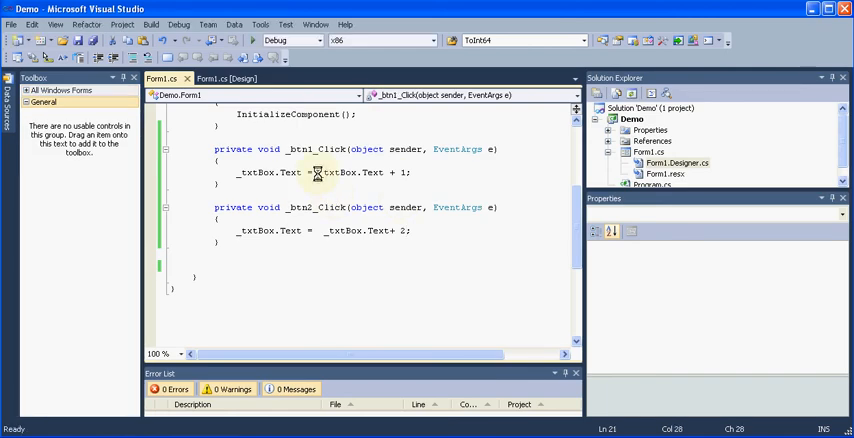
Rewrite both handlers as _txtBox.Text += digit by removing the repeated _txtBox.Text reference
{"action": "double_click", "coordinate": [345, 172]}
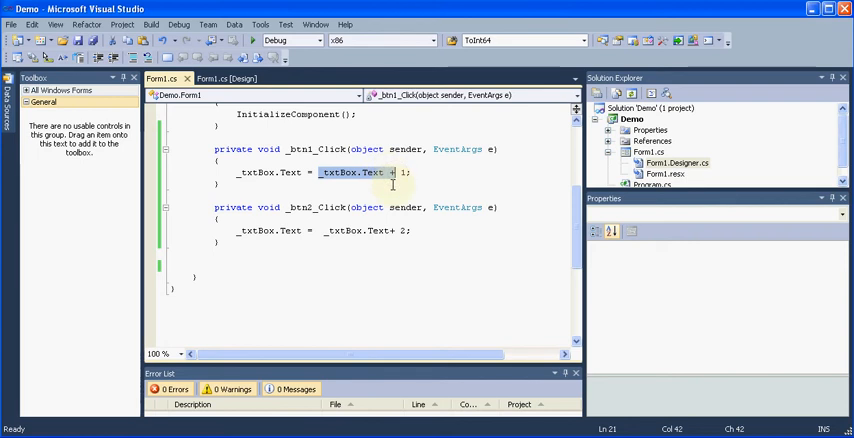
{"action": "key", "text": "Delete"}
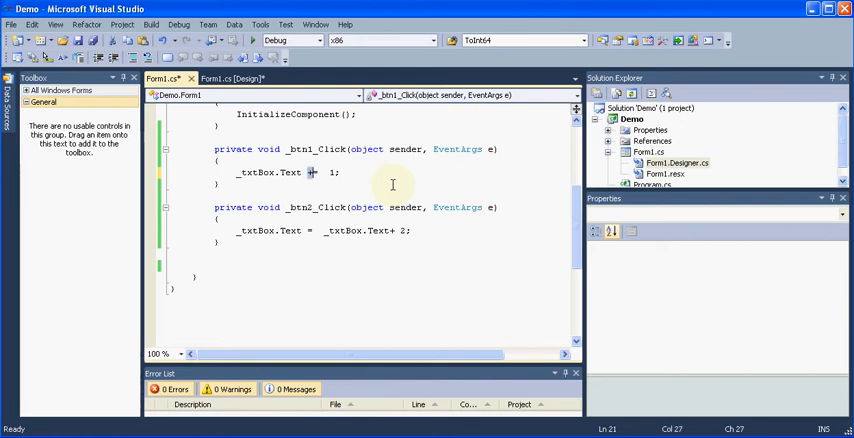
{"action": "type", "text": "="}
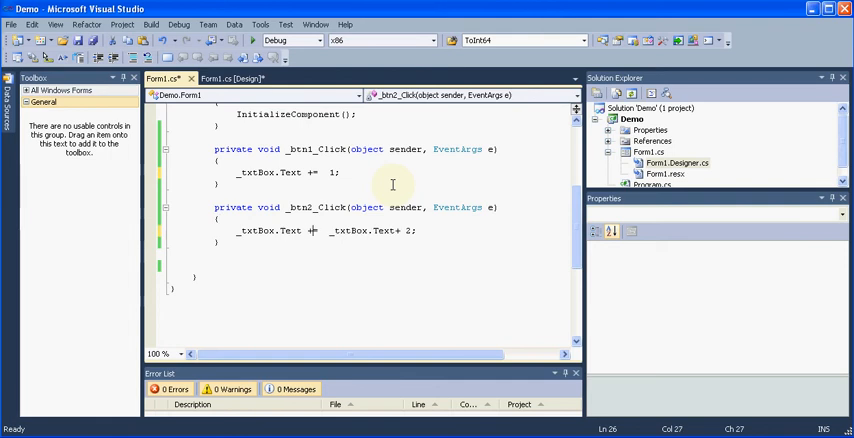
{"action": "double_click", "coordinate": [360, 231]}
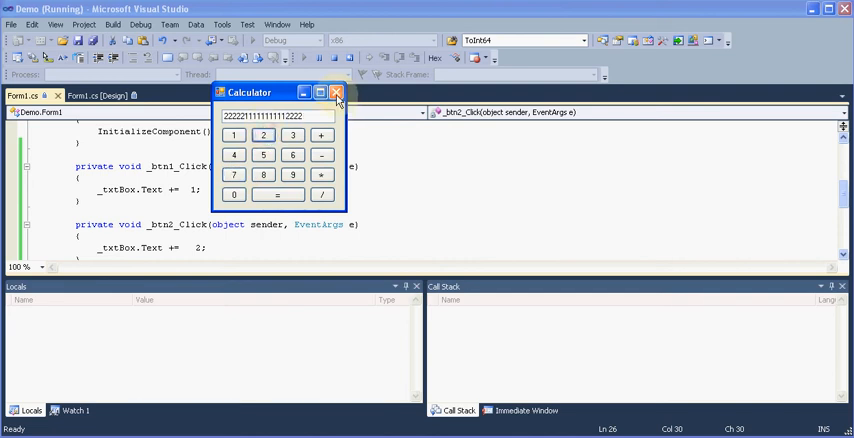
Close the running Calculator window to end debugging and return to Form1.cs
{"action": "left_click", "coordinate": [337, 92]}
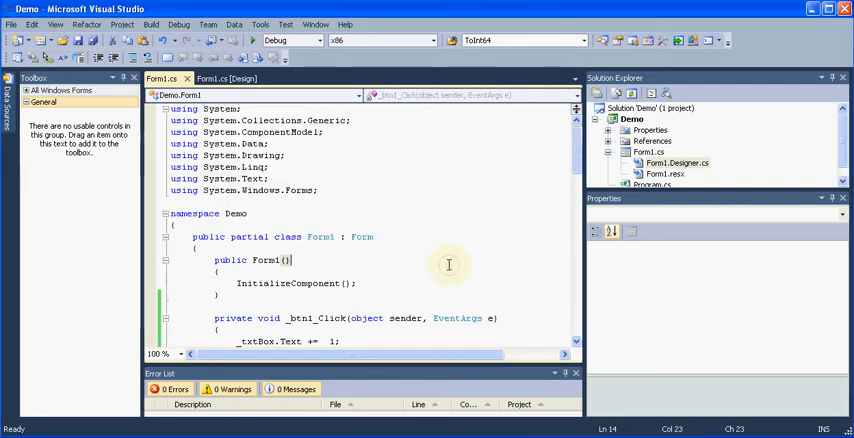
Insert a blank line after the Form1 constructor for new field declarations
{"action": "scroll", "scroll_direction": "down", "scroll_amount": 3}
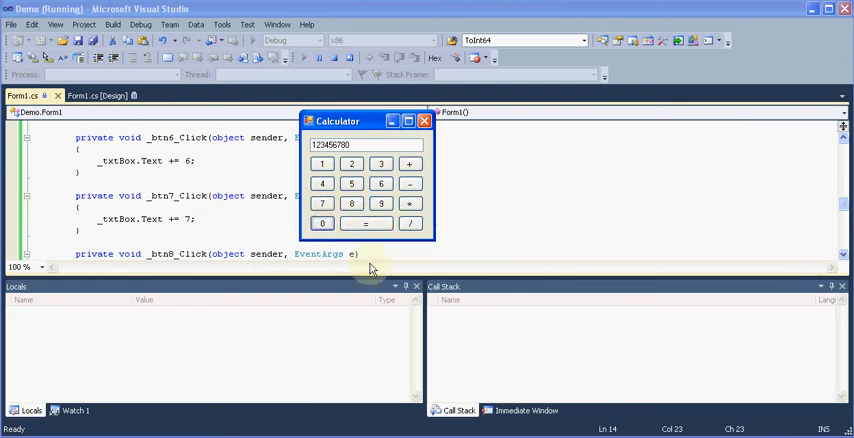
{"action": "left_click", "coordinate": [381, 203]}
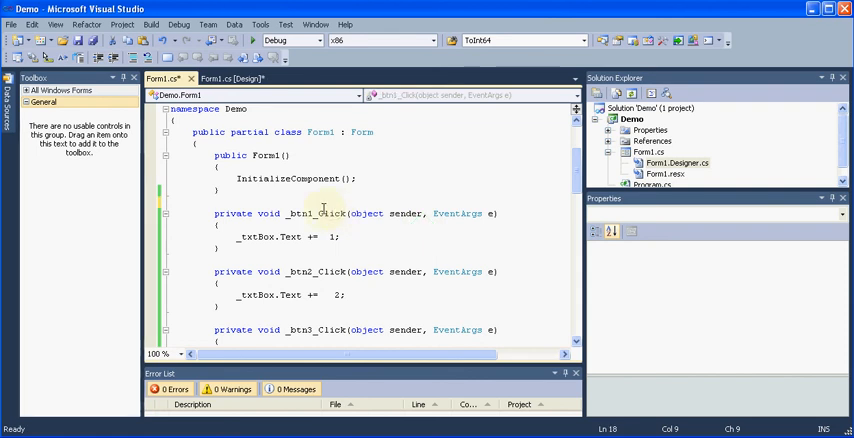
Declare fields 'string option;' and 'int num1, num2;' in the Form1 class
{"action": "type", "text": "string"}
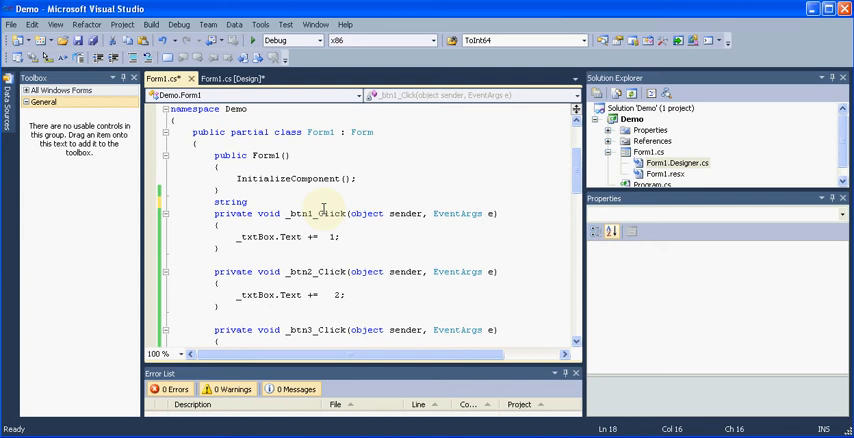
{"action": "type", "text": "option"}
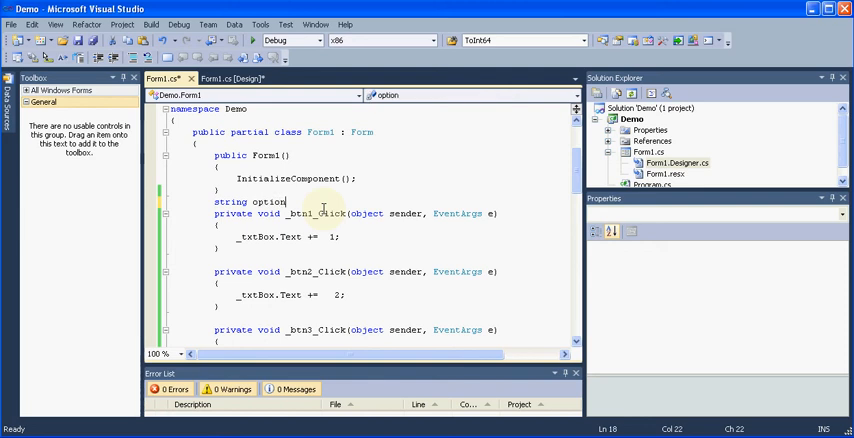
{"action": "type", "text": ";"}
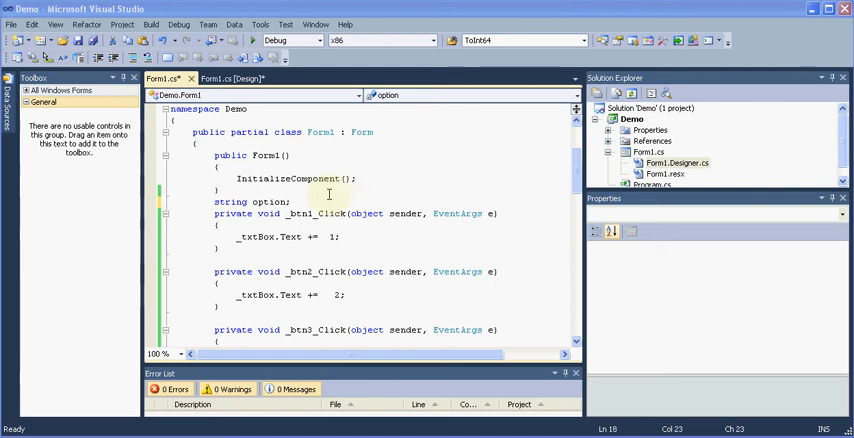
{"action": "key", "text": "Enter"}
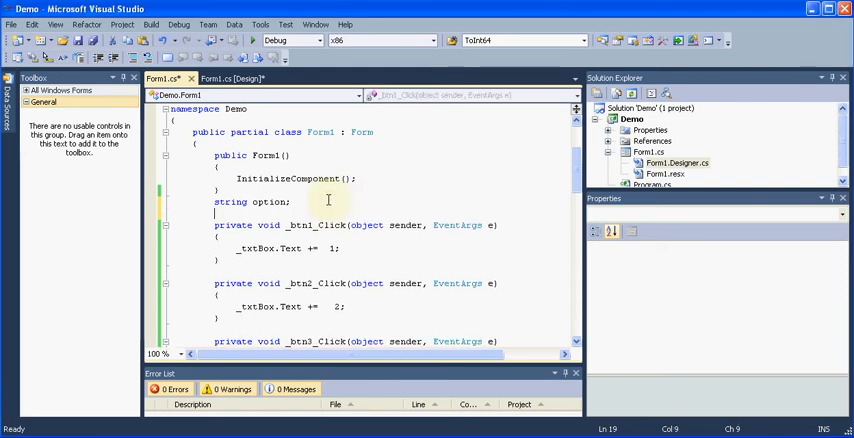
{"action": "type", "text": "int"}
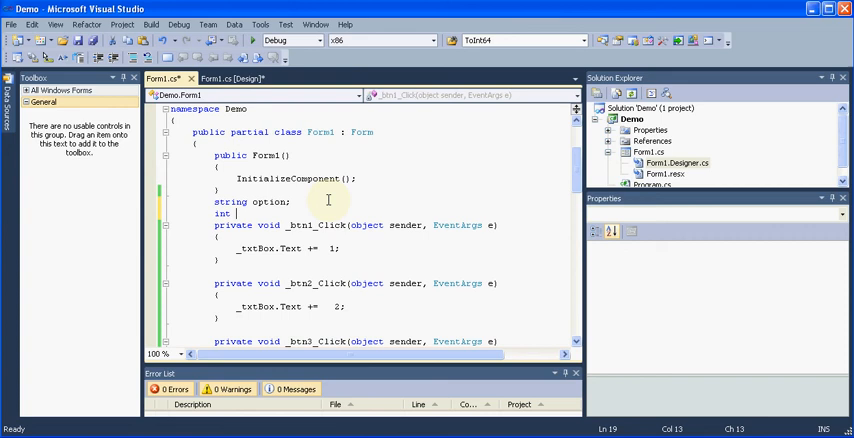
{"action": "type", "text": "num1"}
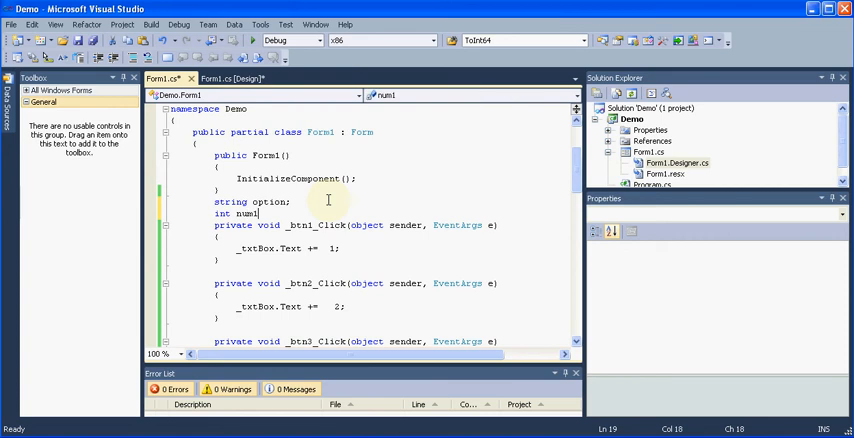
{"action": "type", "text": ", num2;"}
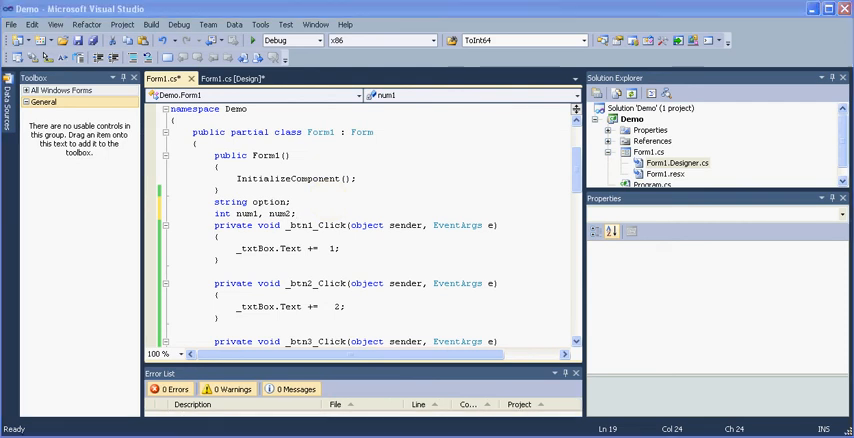
{"action": "mouse_move", "coordinate": [408, 283]}
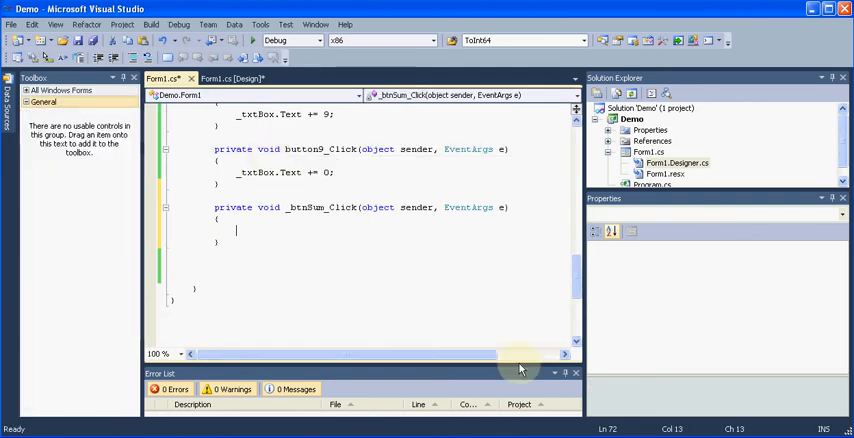
Write 'num1 = Convert.ToInt32(_txtBox.Text);' inside _btnSum_Click
{"action": "type", "text": "num1"}
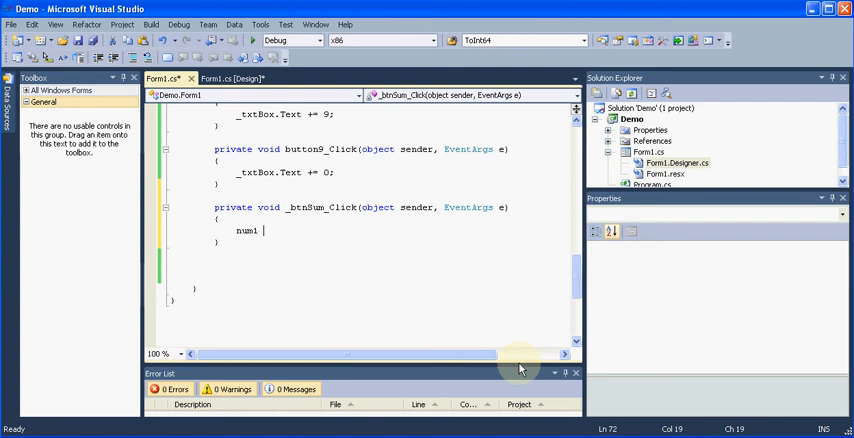
{"action": "type", "text": "= co"}
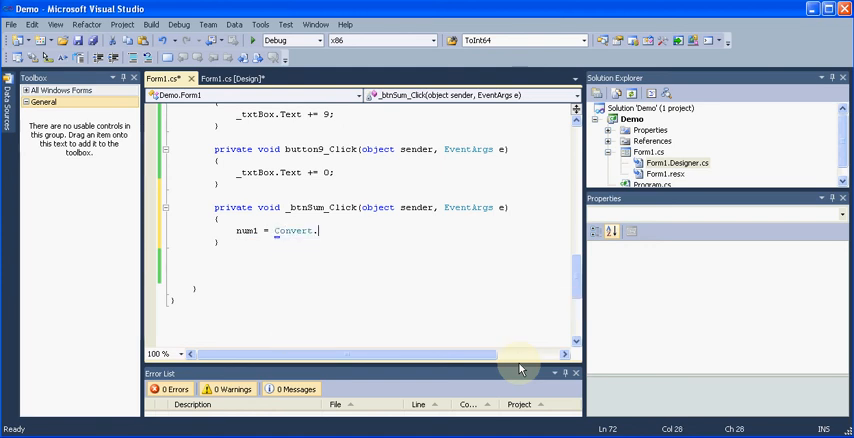
{"action": "type", "text": "to"}
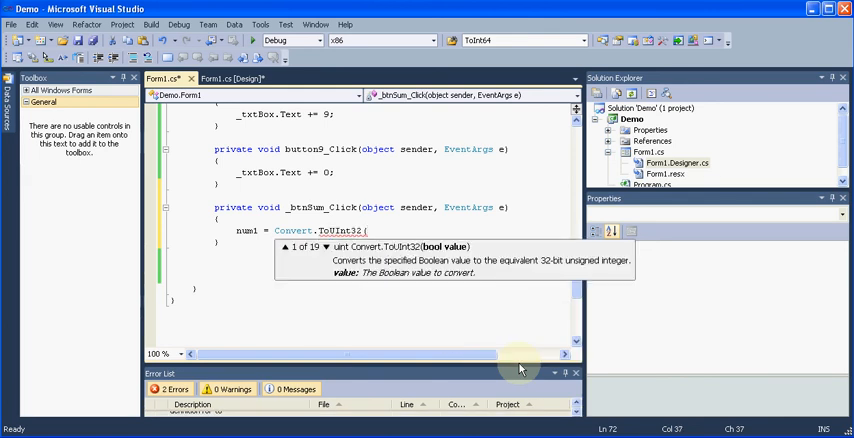
{"action": "type", "text": "_textBox.t"}
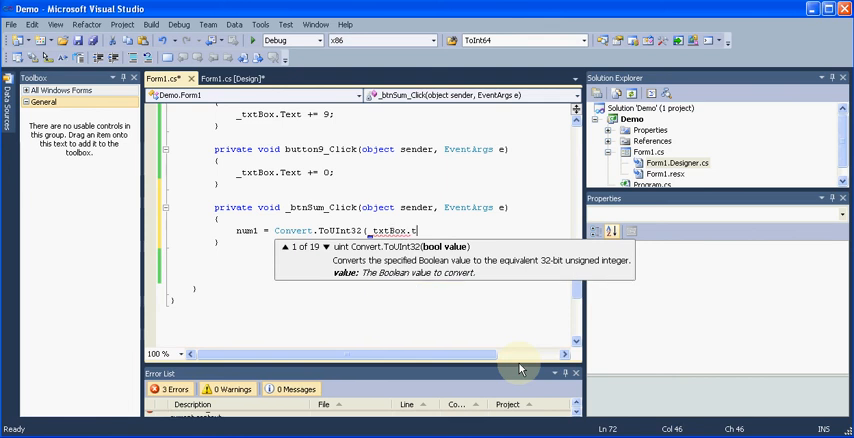
{"action": "type", "text": "ext);"}
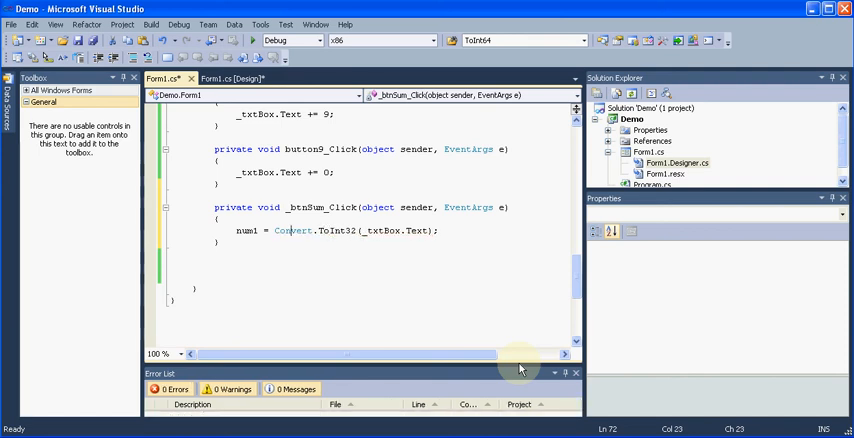
{"action": "double_click", "coordinate": [291, 230]}
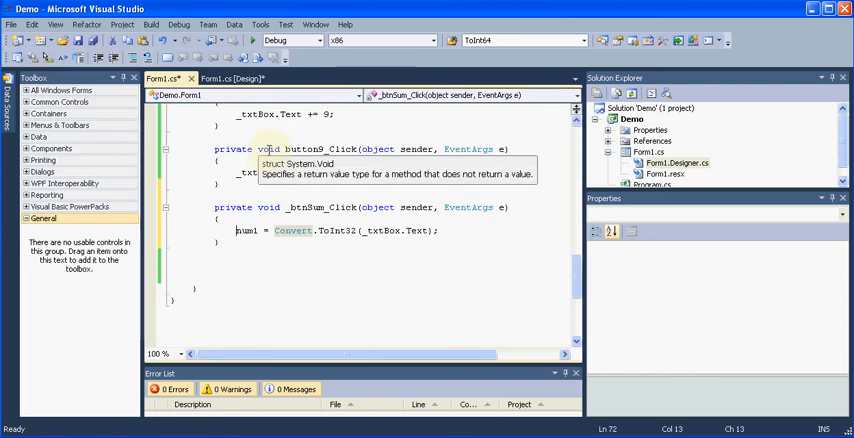
Check the + button in the designer, then begin an option assignment below the num1 line
{"action": "left_click", "coordinate": [226, 79]}
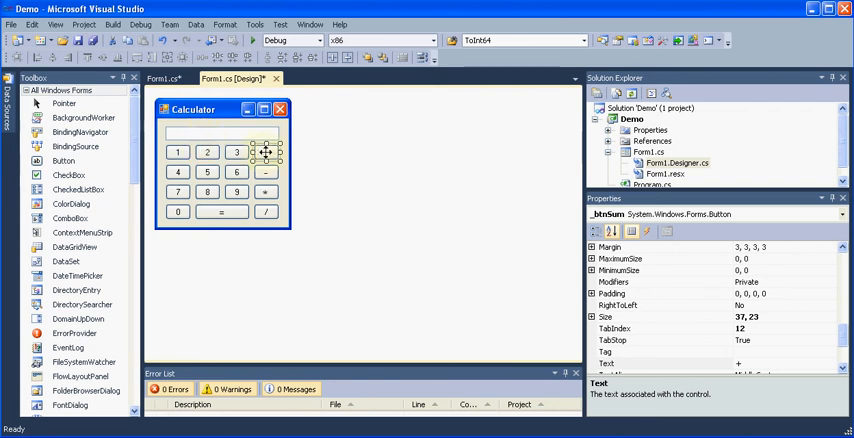
{"action": "left_click", "coordinate": [162, 78]}
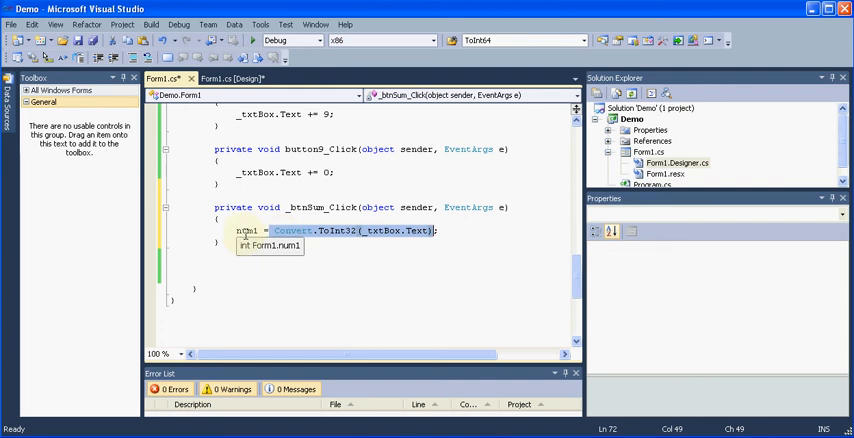
{"action": "left_click", "coordinate": [465, 230]}
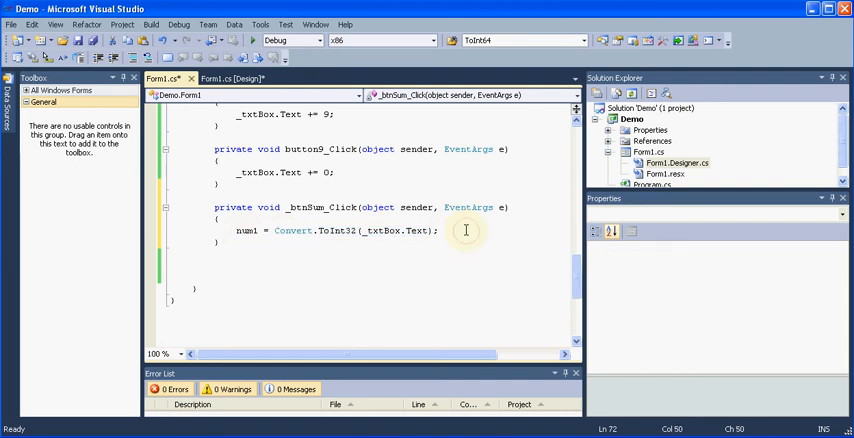
{"action": "type", "text": "option ="}
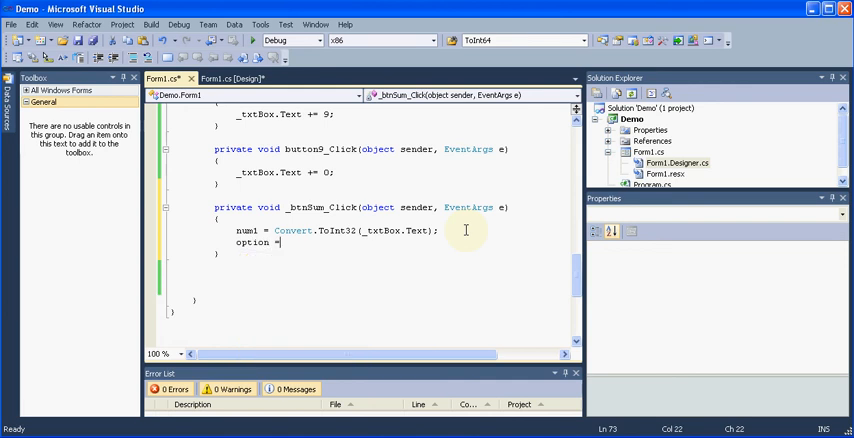
Complete 'option = "add";' in the sum handler and return to the form designer
{"action": "type", "text": "\"add"}
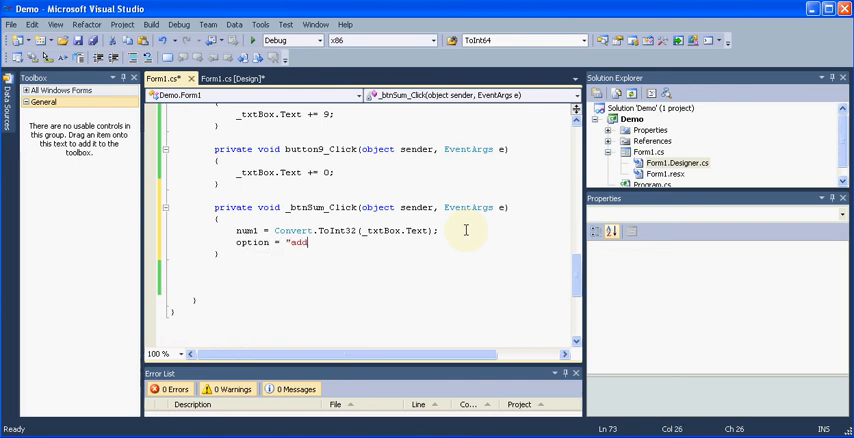
{"action": "type", "text": "\";"}
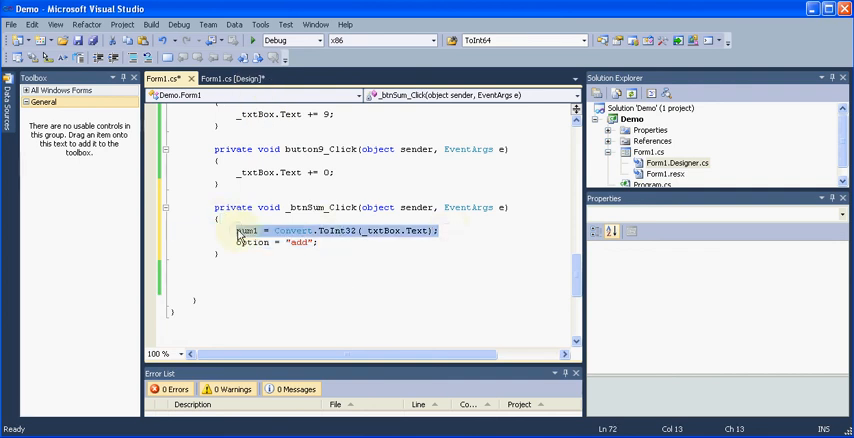
{"action": "left_click", "coordinate": [228, 78]}
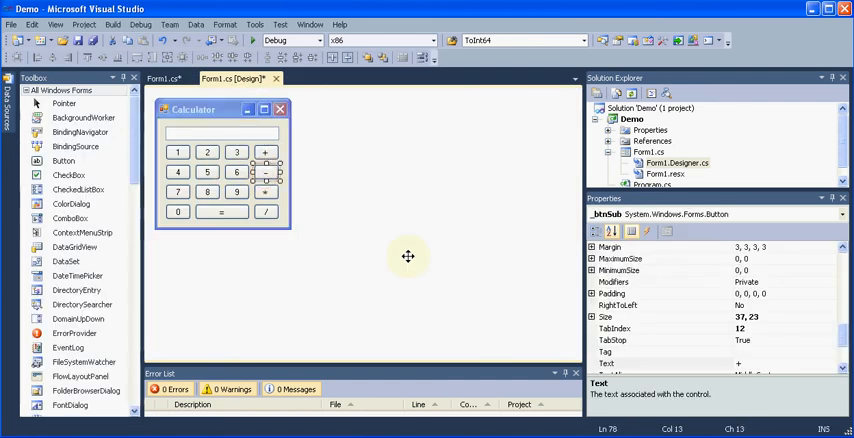
Create _btnSub_Click storing num1 from the text box and setting option = "sub"
{"action": "left_click", "coordinate": [165, 78]}
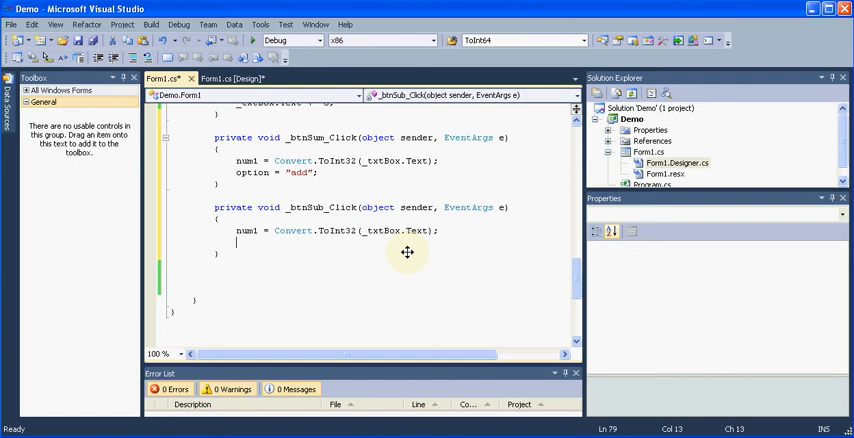
{"action": "type", "text": "option ="}
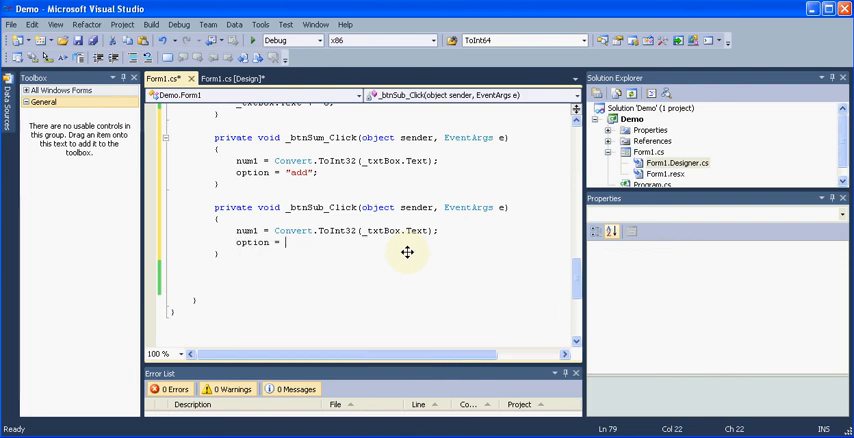
{"action": "type", "text": "\"sub\";"}
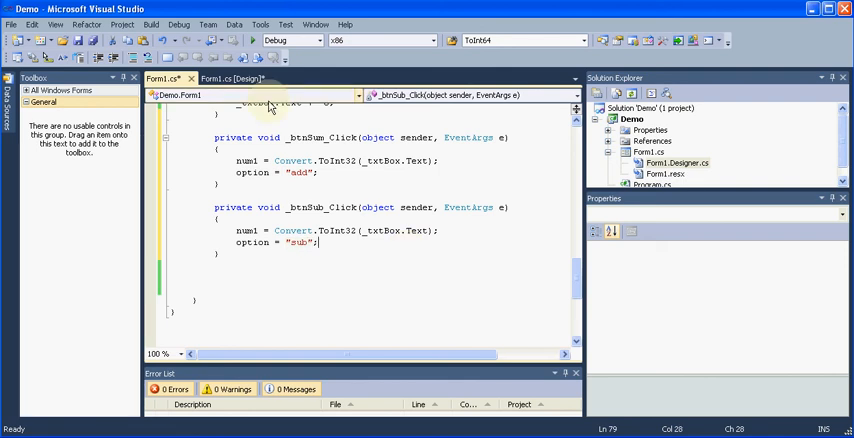
{"action": "left_click", "coordinate": [216, 79]}
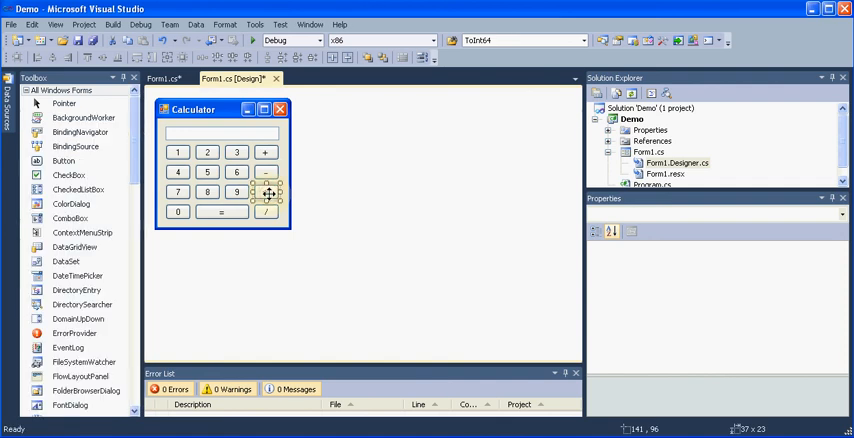
Create the multiply handler storing num1 and setting option = "mul", then return for the divide button
{"action": "left_click", "coordinate": [163, 78]}
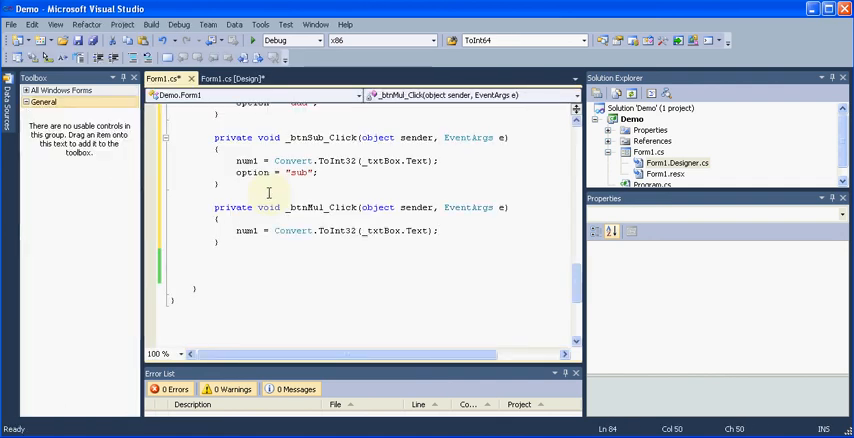
{"action": "type", "text": "option = \""}
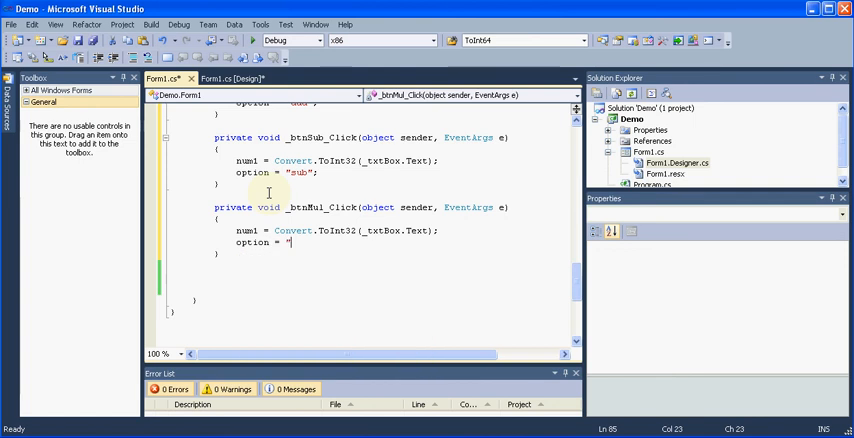
{"action": "type", "text": "mul\";"}
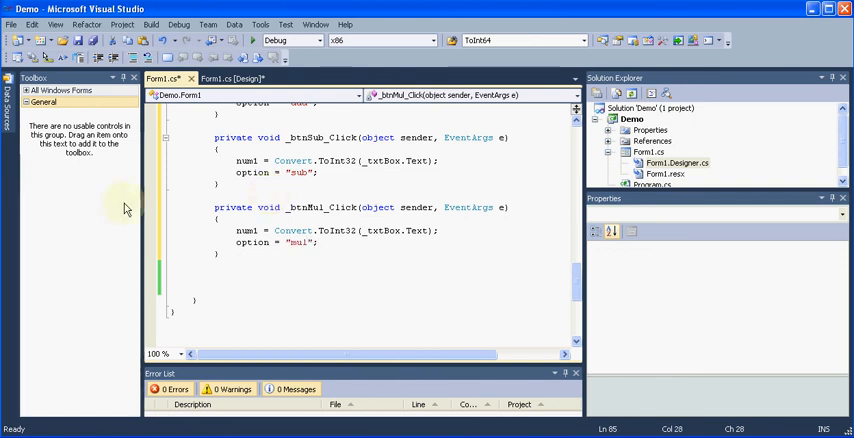
{"action": "left_click", "coordinate": [236, 78]}
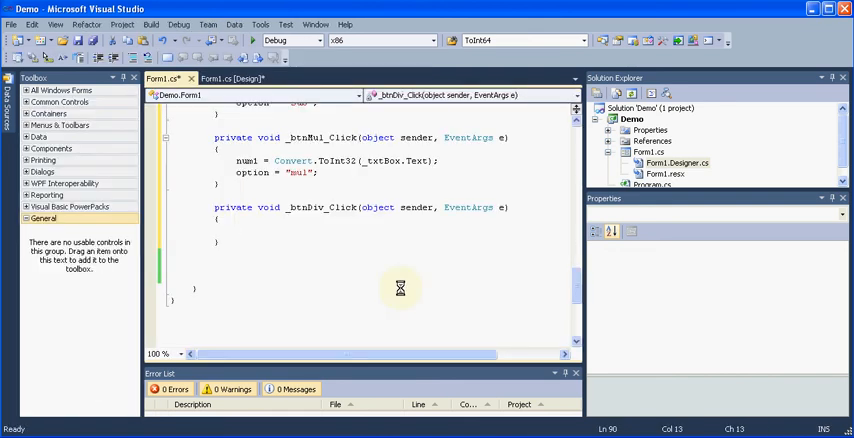
Add 'num1 = Convert.ToInt32(_txtBox.Text);' to _btnDiv_Click and return to the form designer
{"action": "type", "text": "num1 = Convert.ToInt32(_txtBox.Text);"}
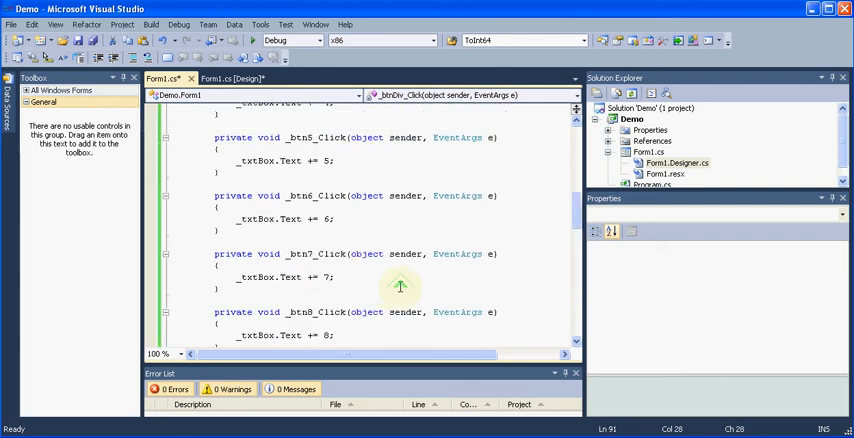
{"action": "left_click", "coordinate": [226, 78]}
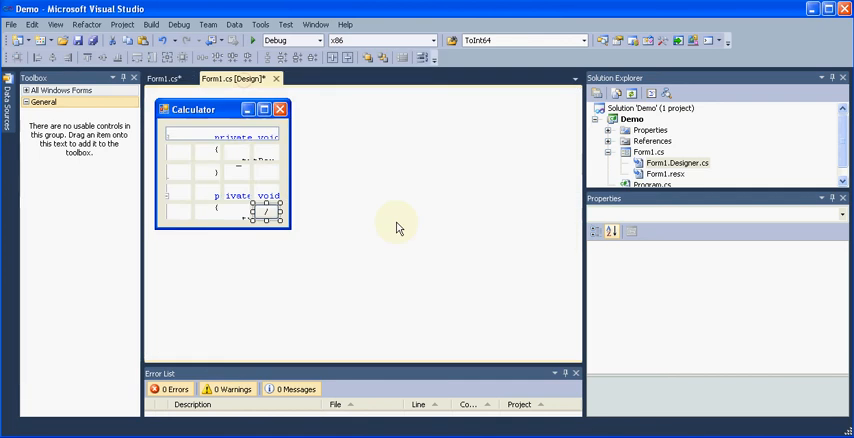